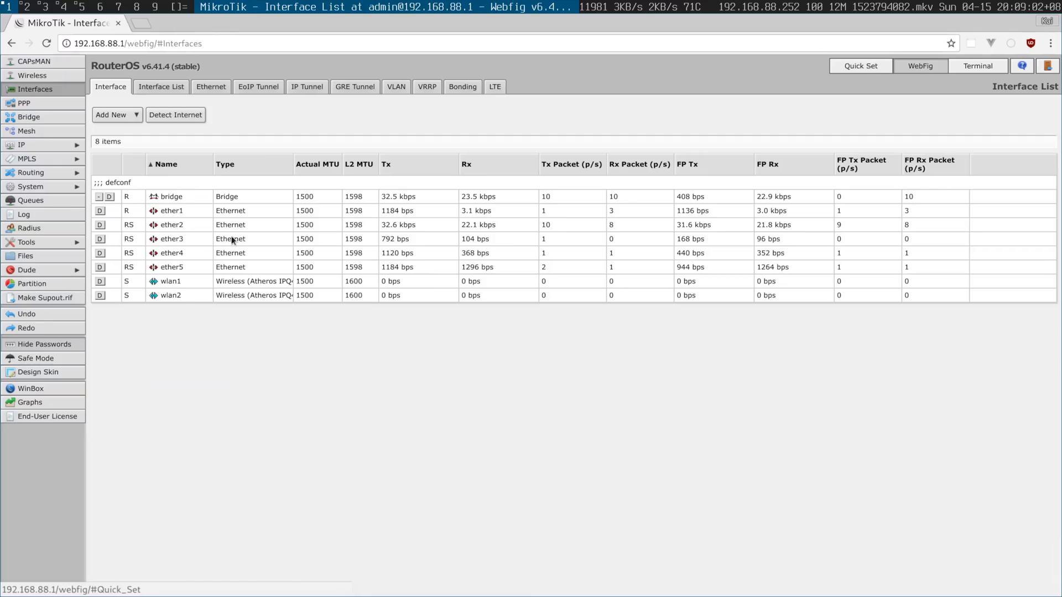
# Step: Go to IP > DHCP Server to view the defconf server on the bridge
pyautogui.click(21, 144)
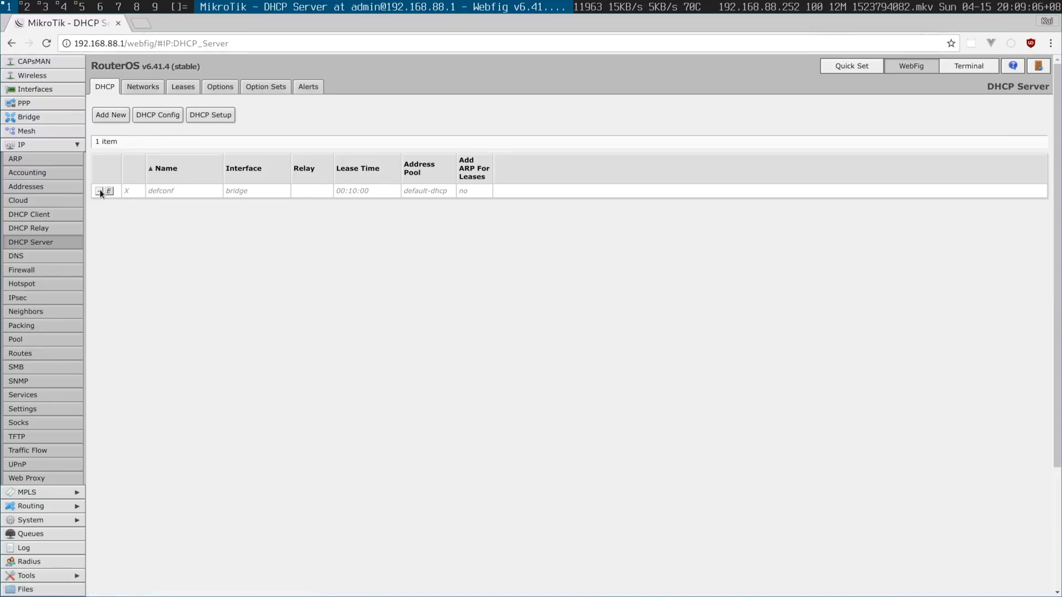
pyautogui.moveTo(99, 191)
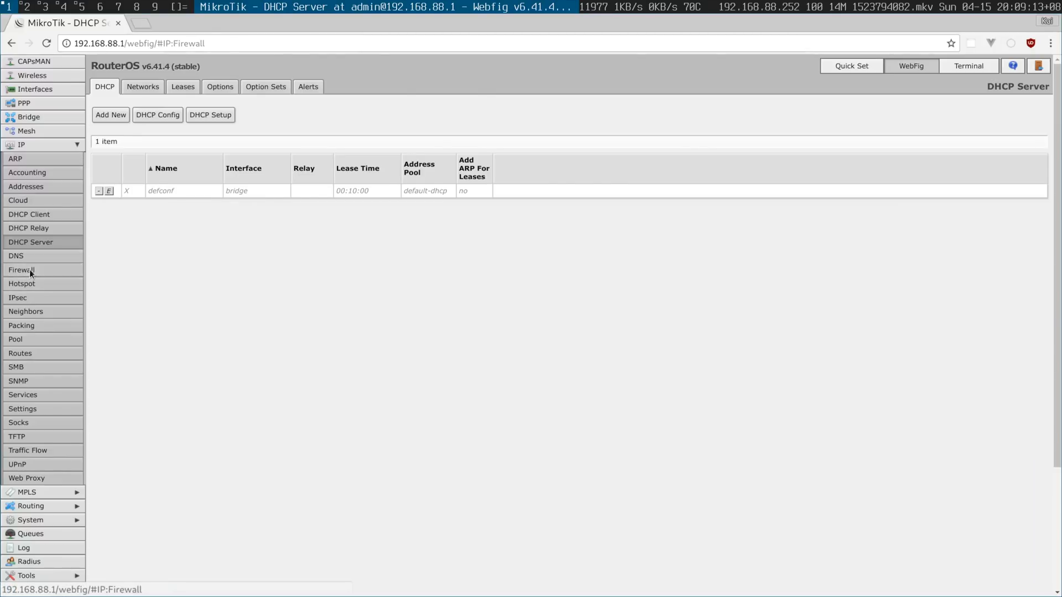
# Step: Open IP > Firewall to show the eleven filter rules
pyautogui.click(21, 270)
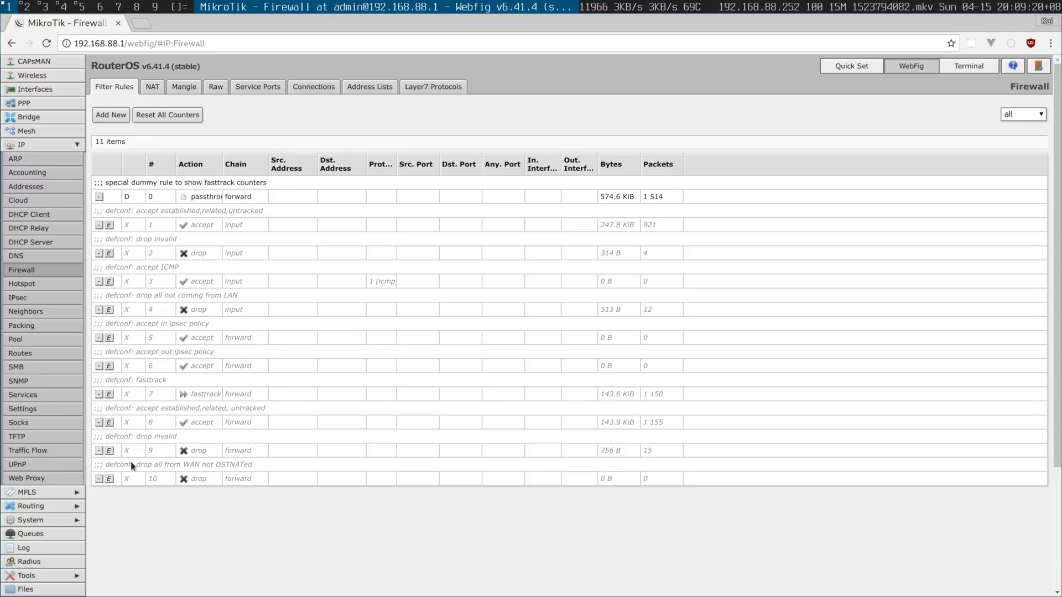
# Step: Bring up the Quick Set page showing WISP AP mode
pyautogui.click(851, 66)
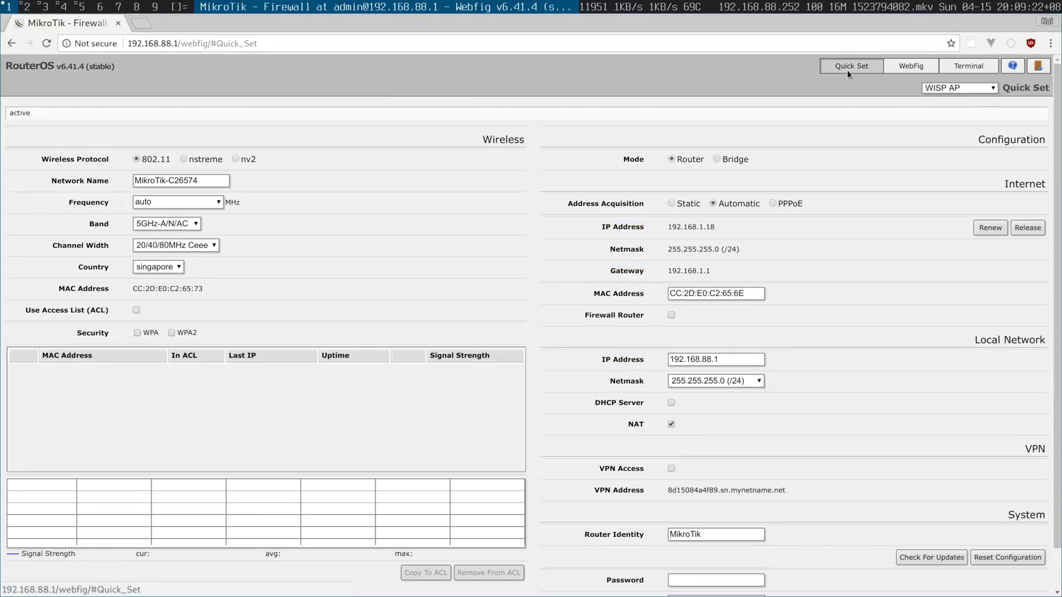
# Step: Select Bridge under Configuration > Mode and apply the configuration
pyautogui.click(717, 159)
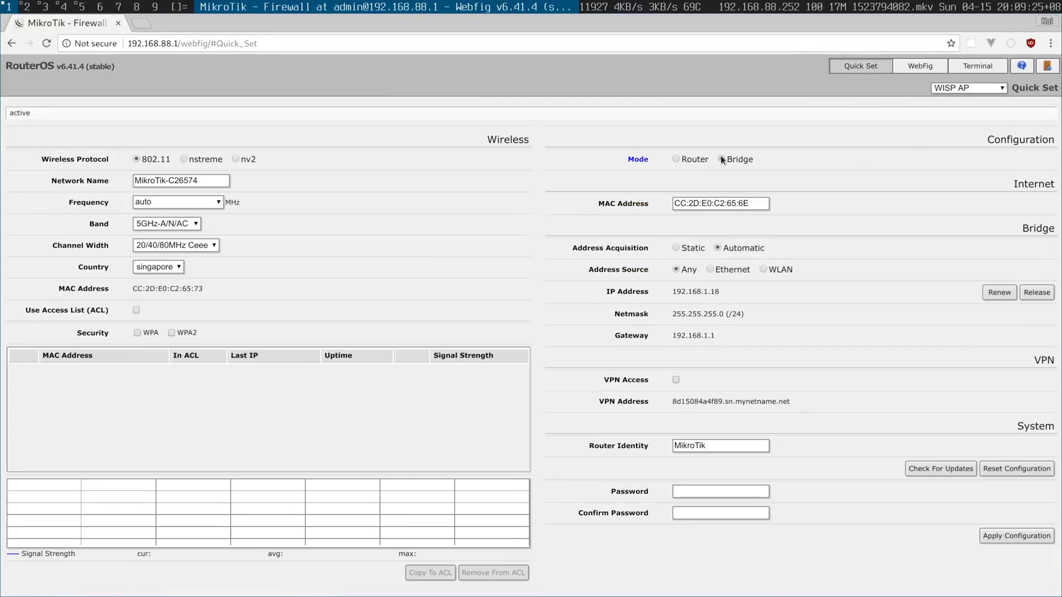
pyautogui.click(721, 159)
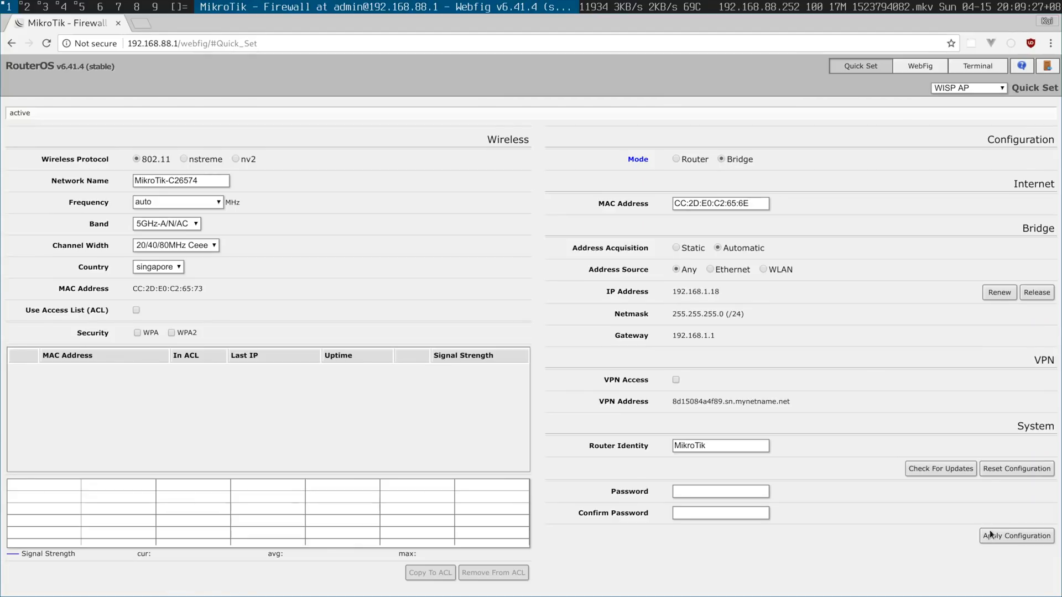